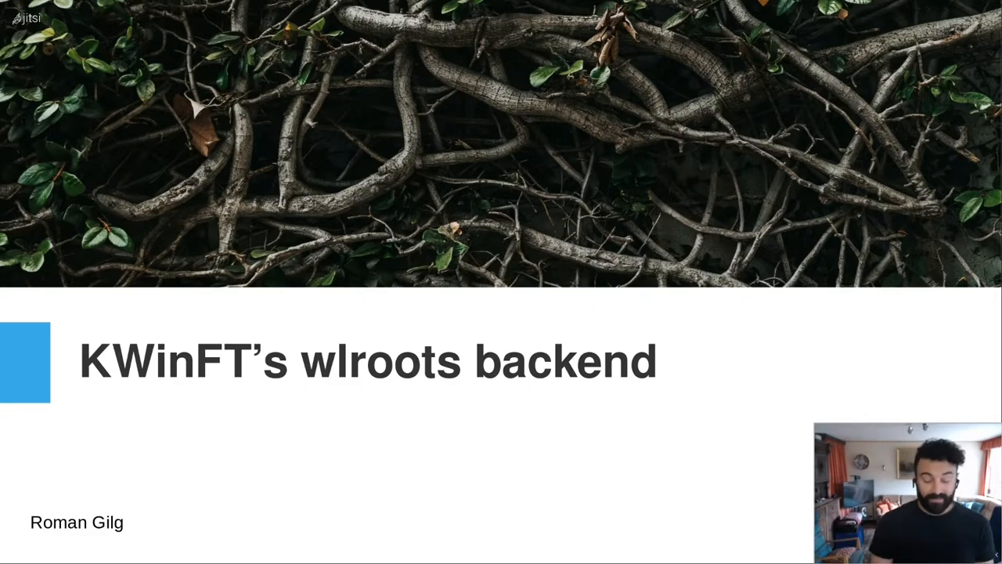
- Advance from the title slide to slide 2, 'What is wlroots?'
key("Right")
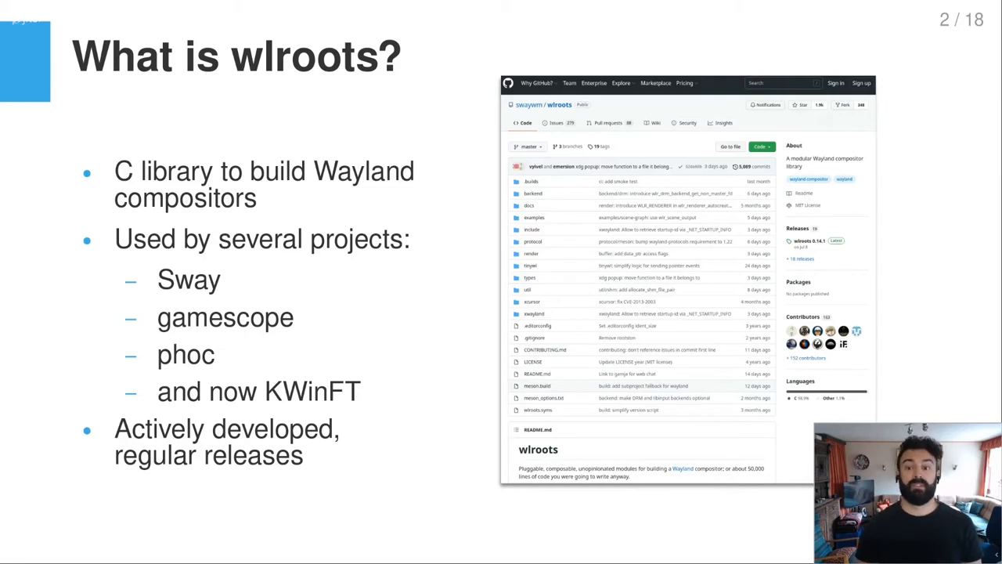
- Advance to slide 3, 'Why wlroots?', listing reasons like C integration and Meson
key("Right")
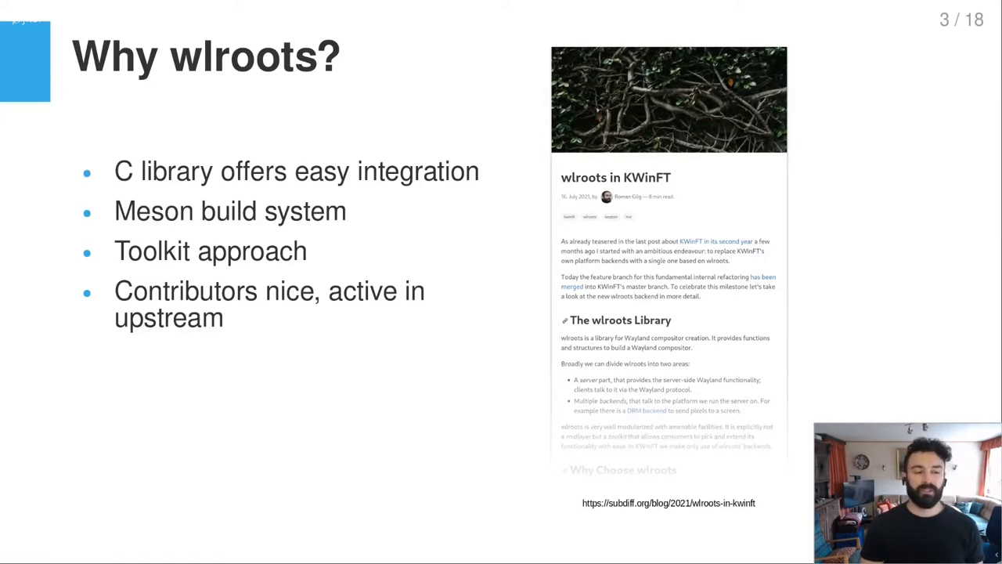
key("Right")
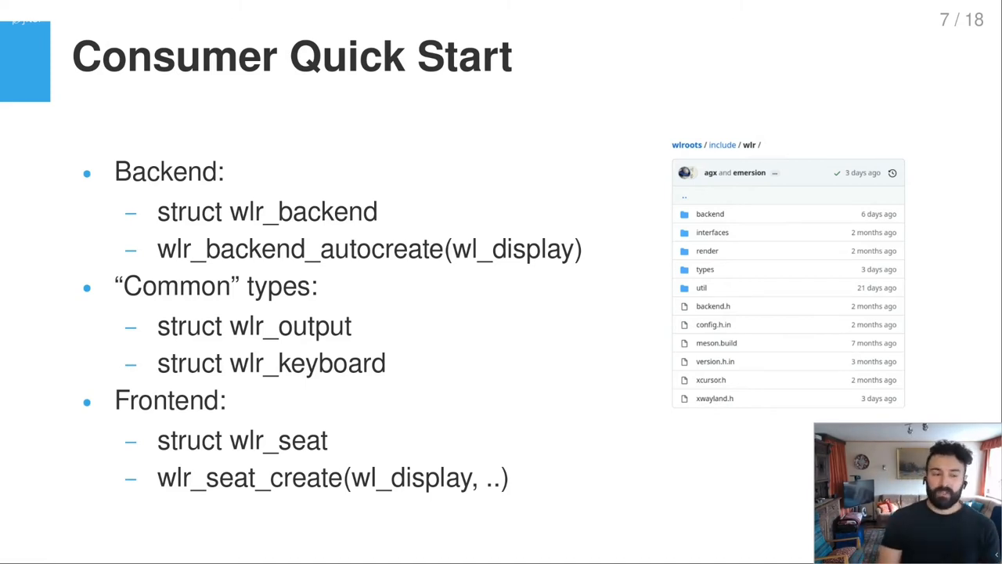
key("Right")
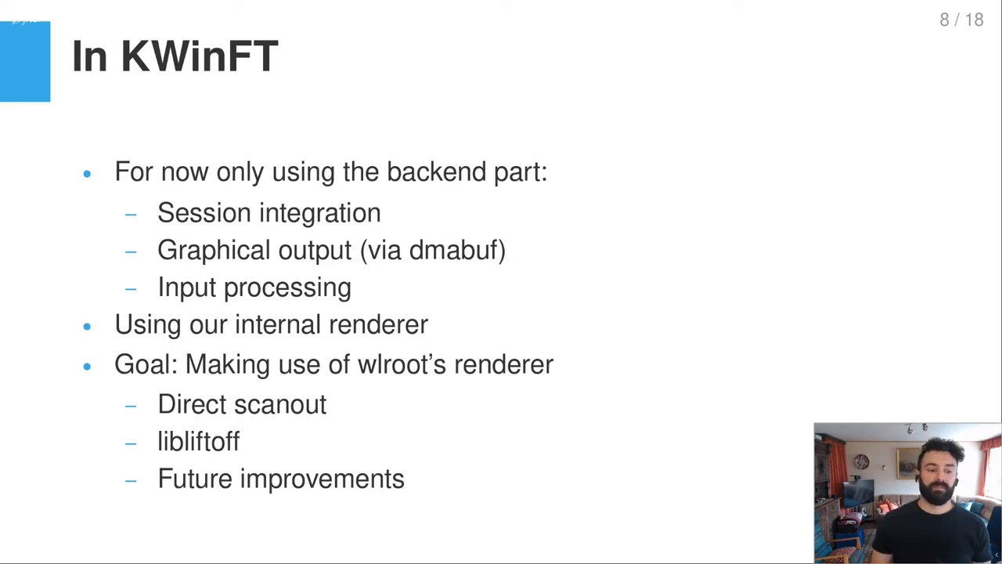
- Advance to slide 9 of 18, 'Planning', with its wlroots backends issue ticket
key("Right")
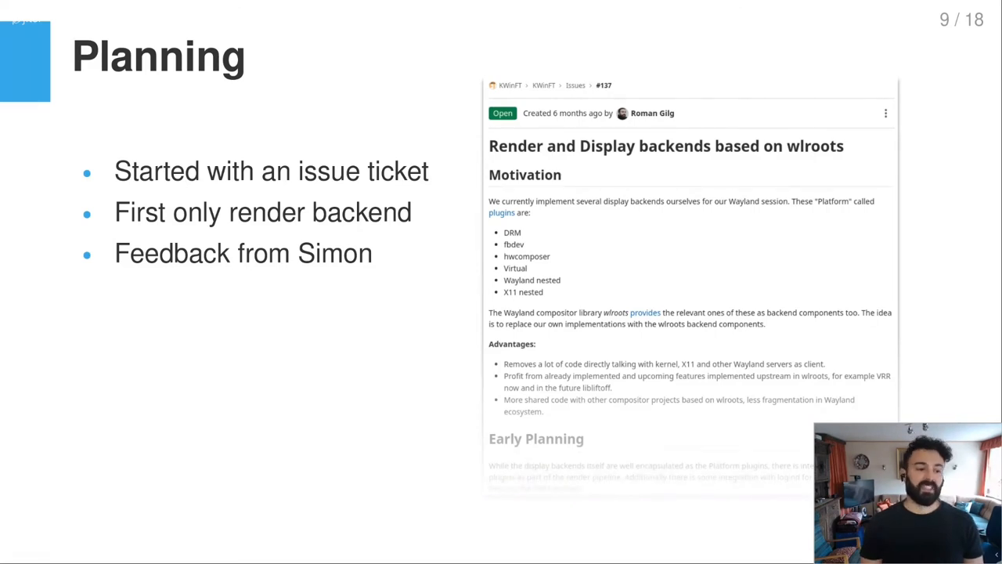
key("right")
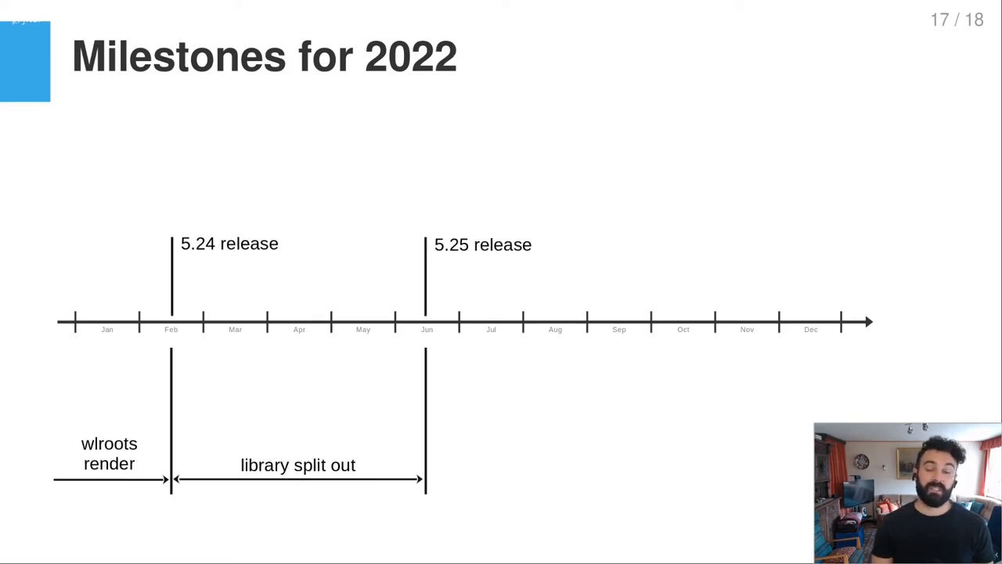
- Advance from slide 17 to the final 'Thank you for listening.' slide
key("Right")
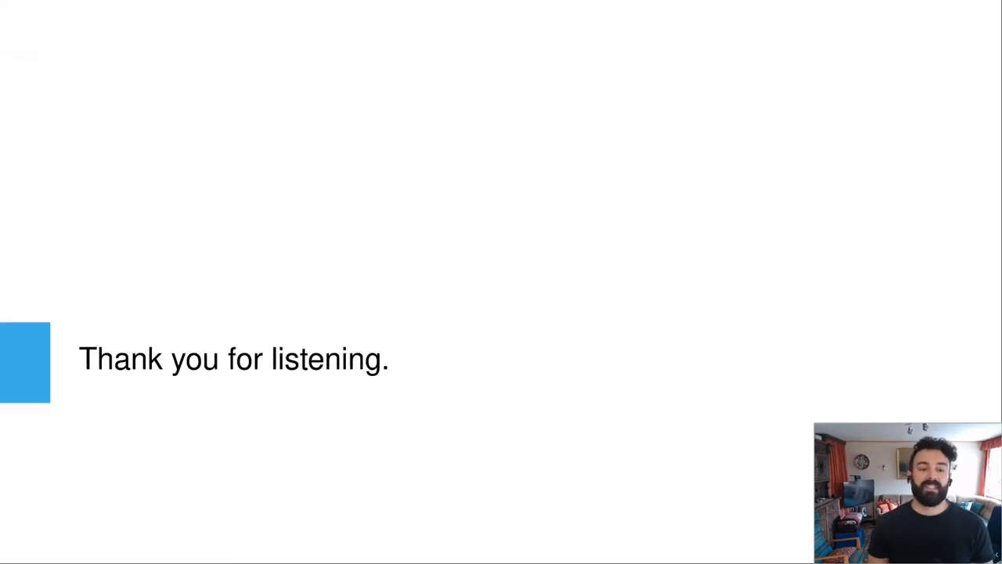